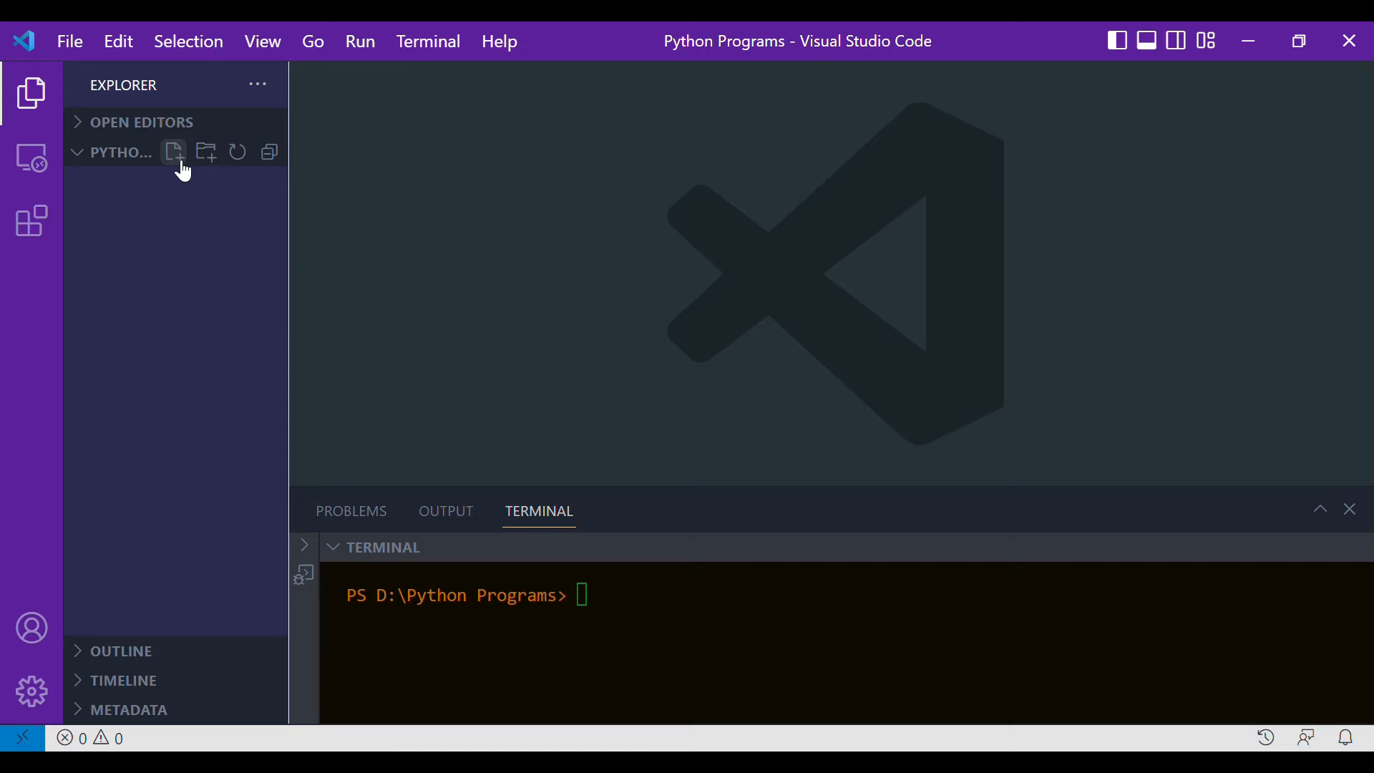
Create a new file named conversion.py in the Python Programs folder
{"action": "left_click", "coordinate": [173, 152]}
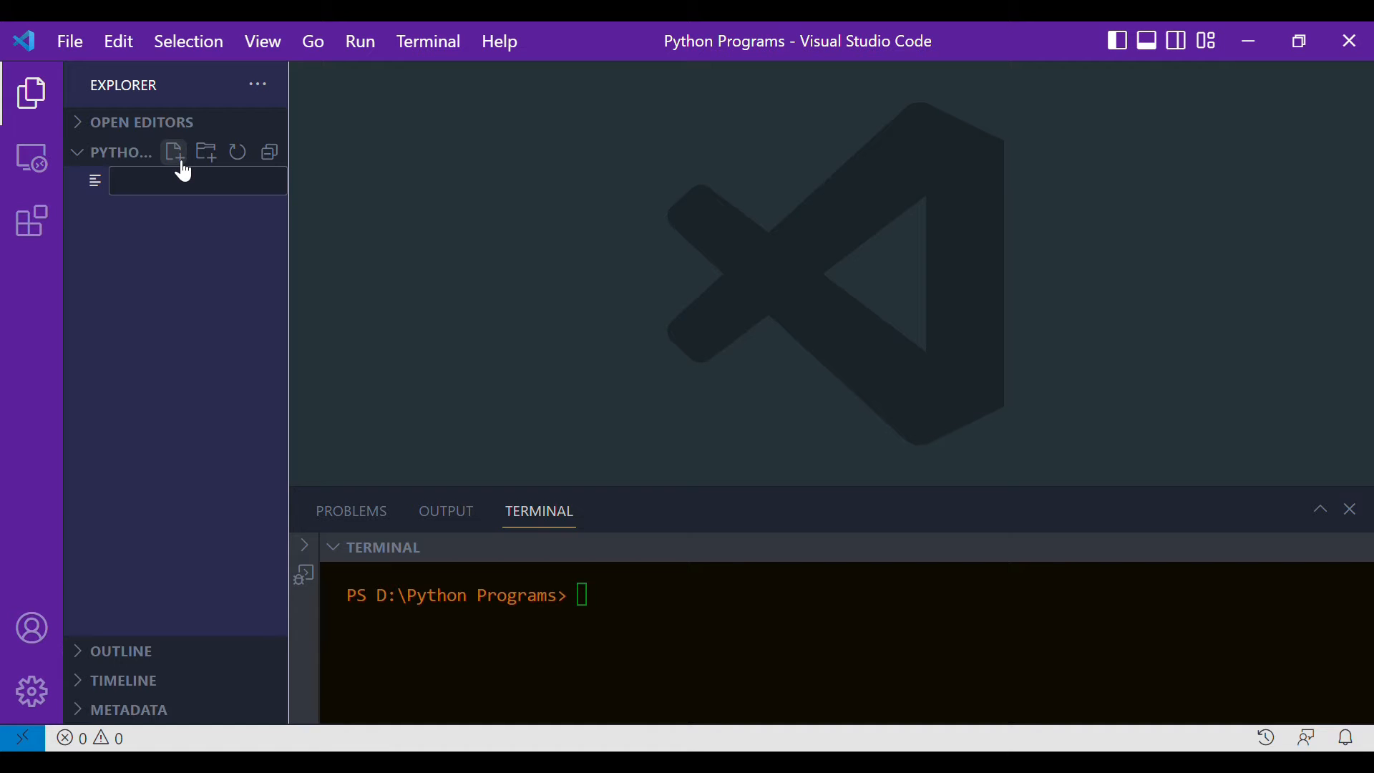
{"action": "type", "text": "conversi"}
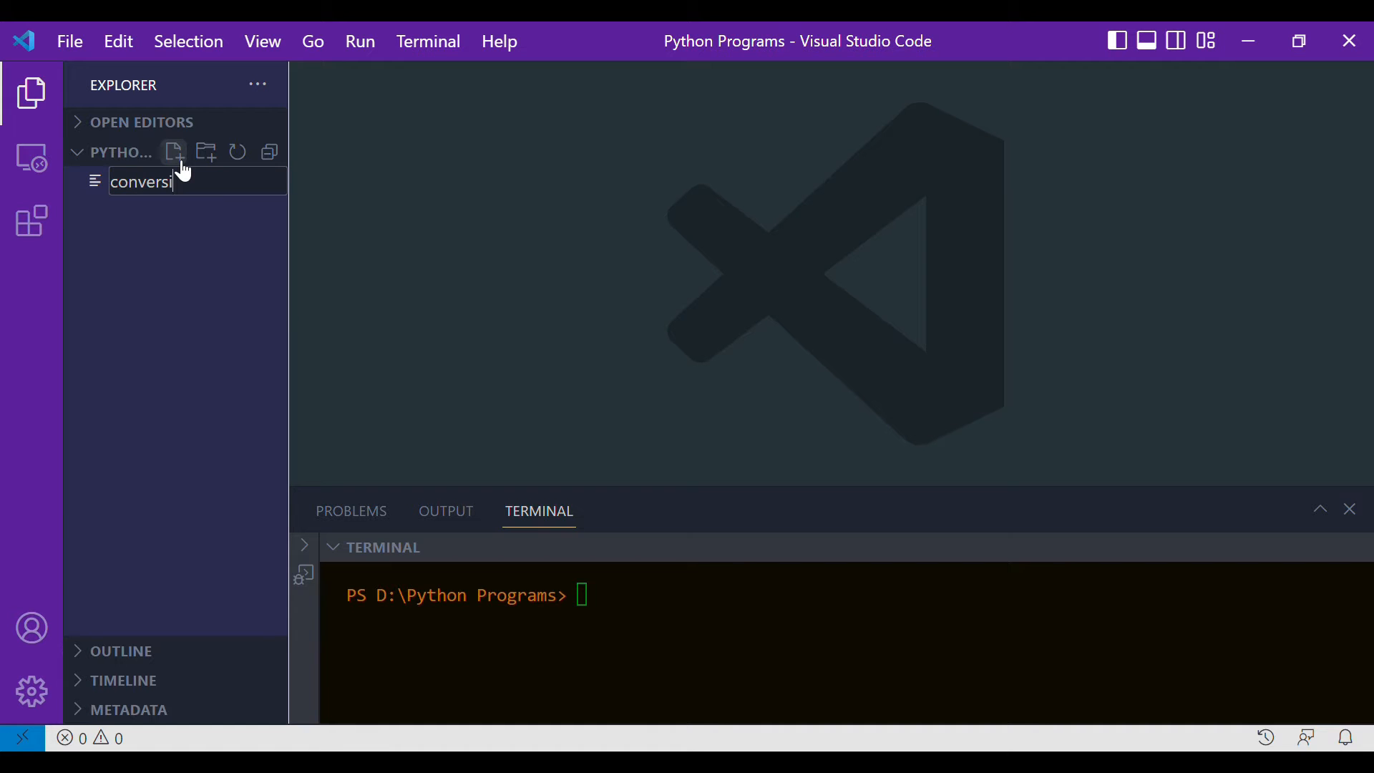
{"action": "key", "text": "Enter"}
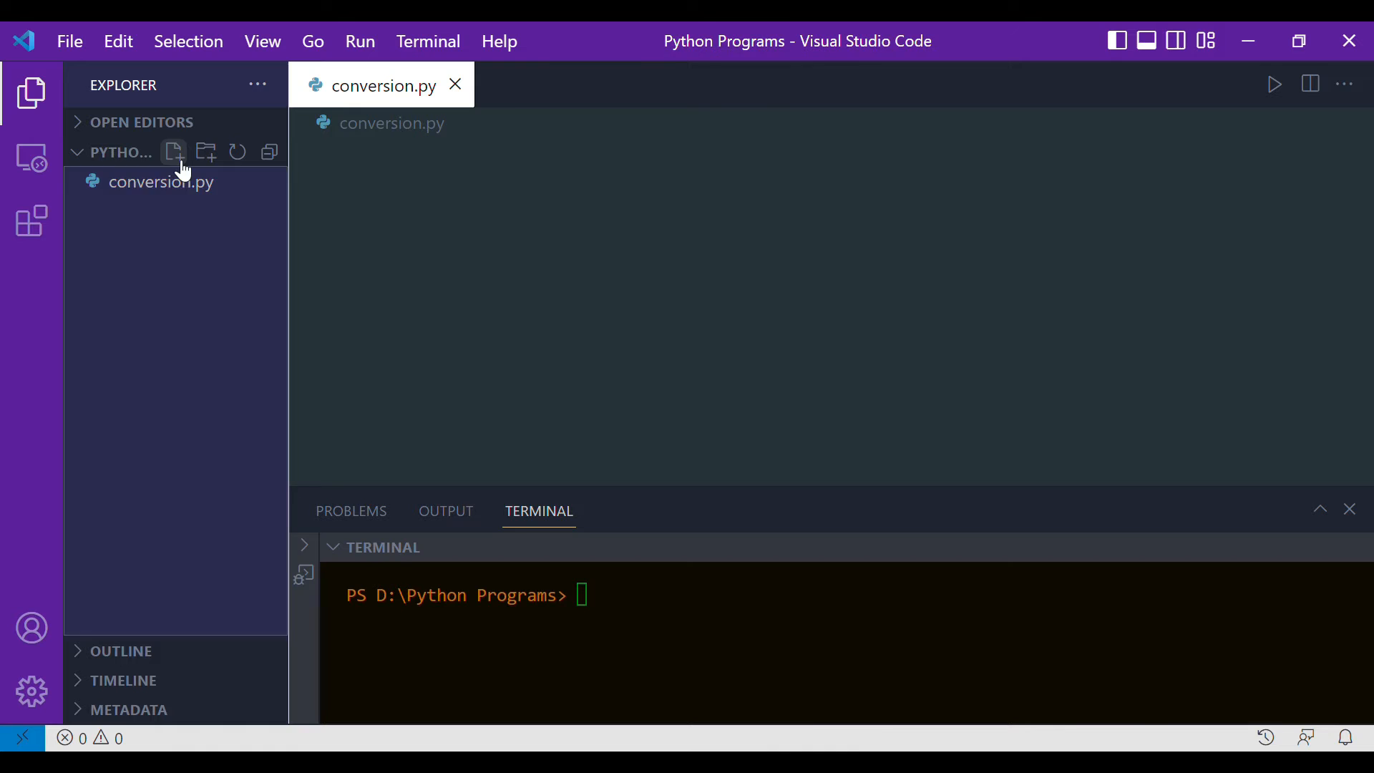
Write line 1 as dollar = input("Enter the amount in dollar: ") and place the cursor before input
{"action": "left_click", "coordinate": [162, 182]}
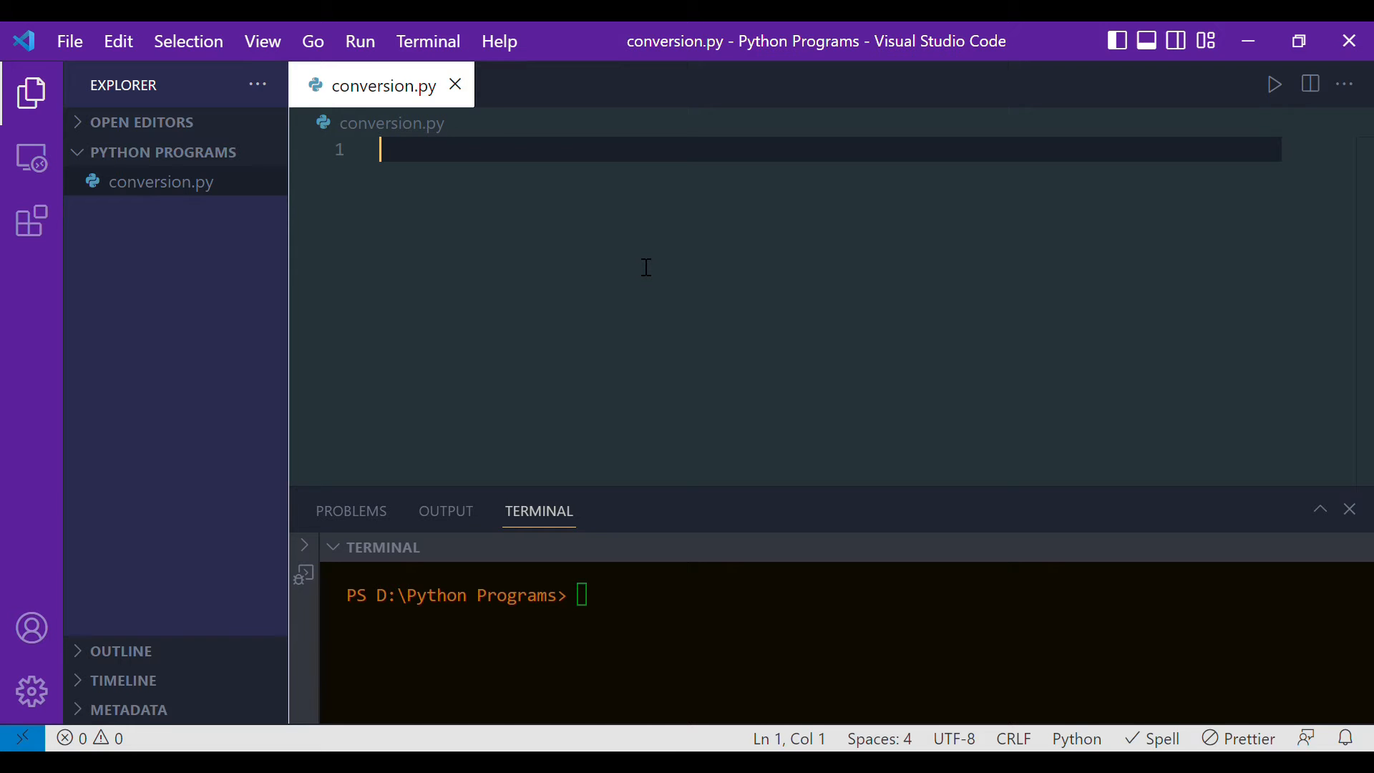
{"action": "type", "text": "dollar"}
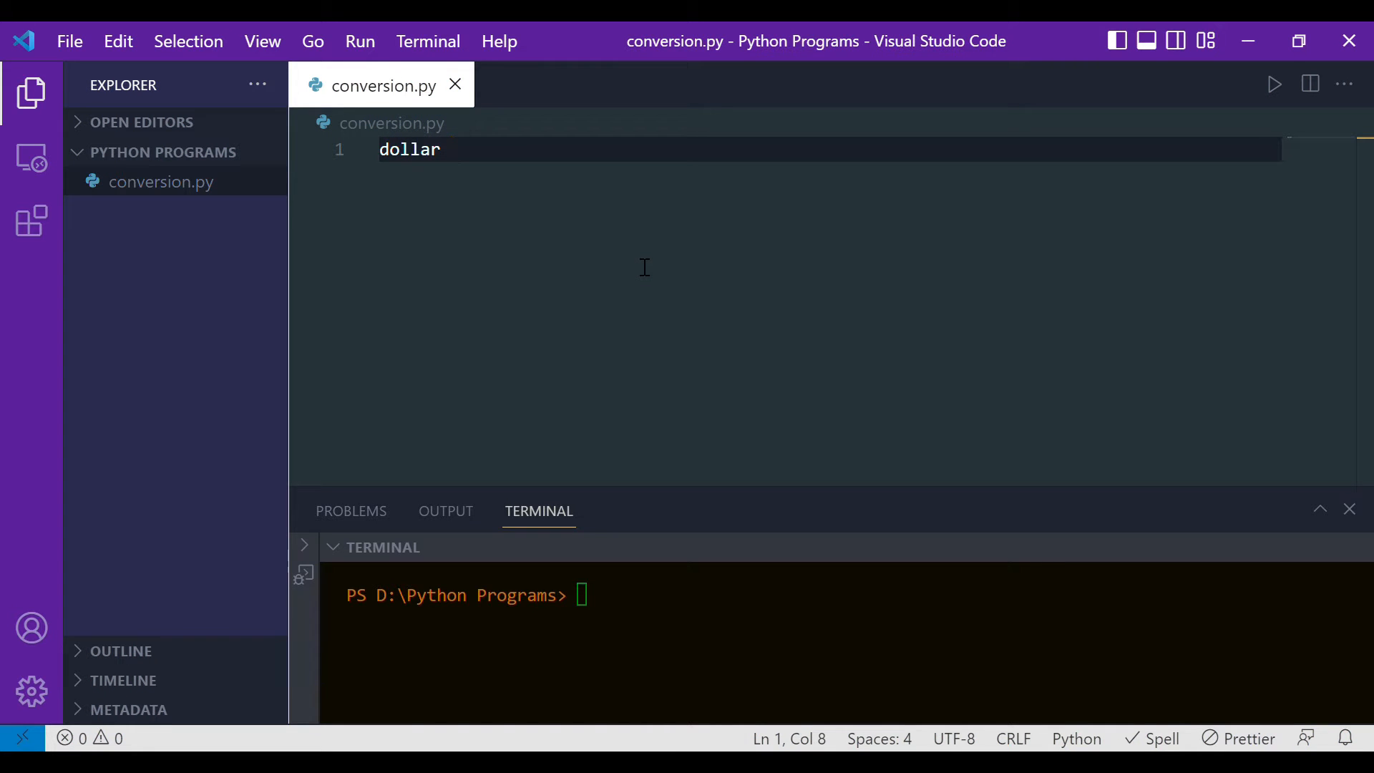
{"action": "type", "text": "= inp"}
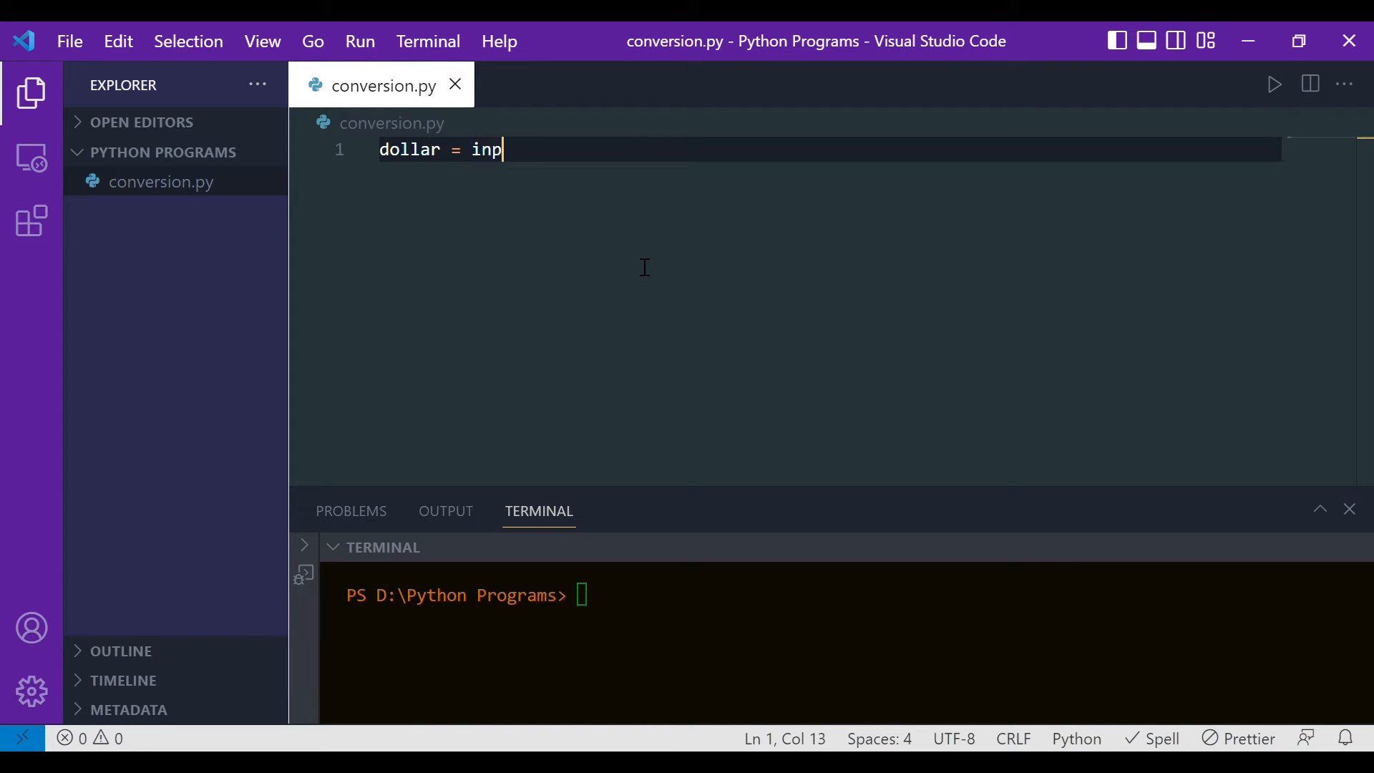
{"action": "type", "text": "ut(\"E"}
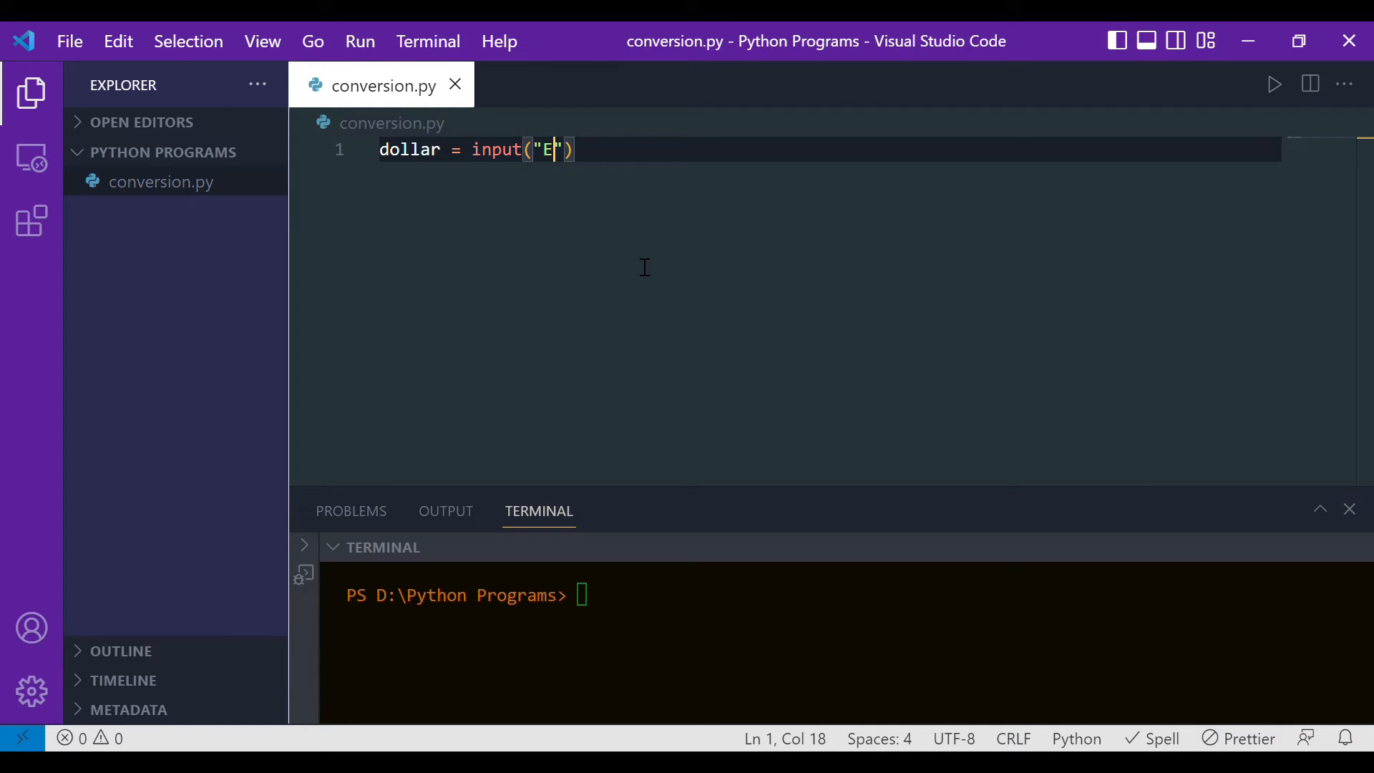
{"action": "type", "text": "nter the amount i"}
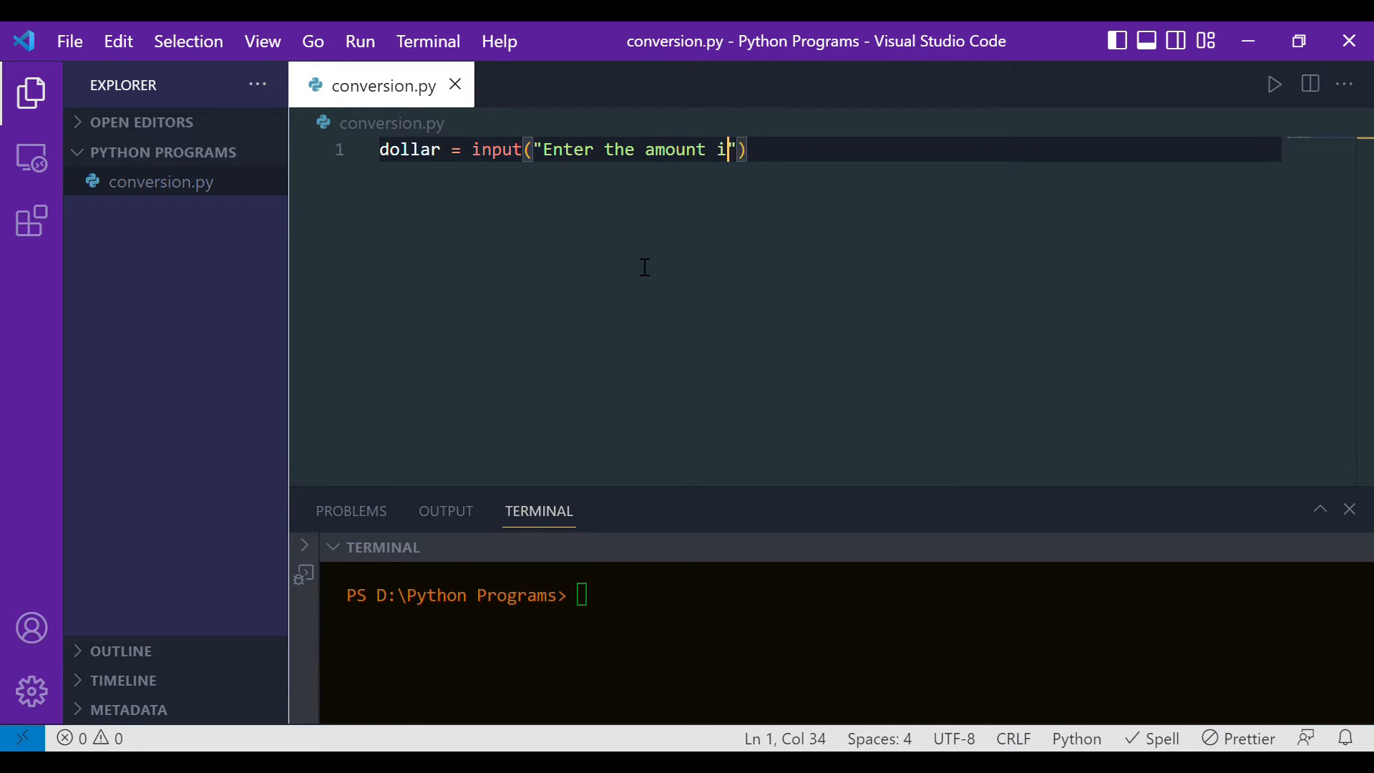
{"action": "type", "text": "n dollar"}
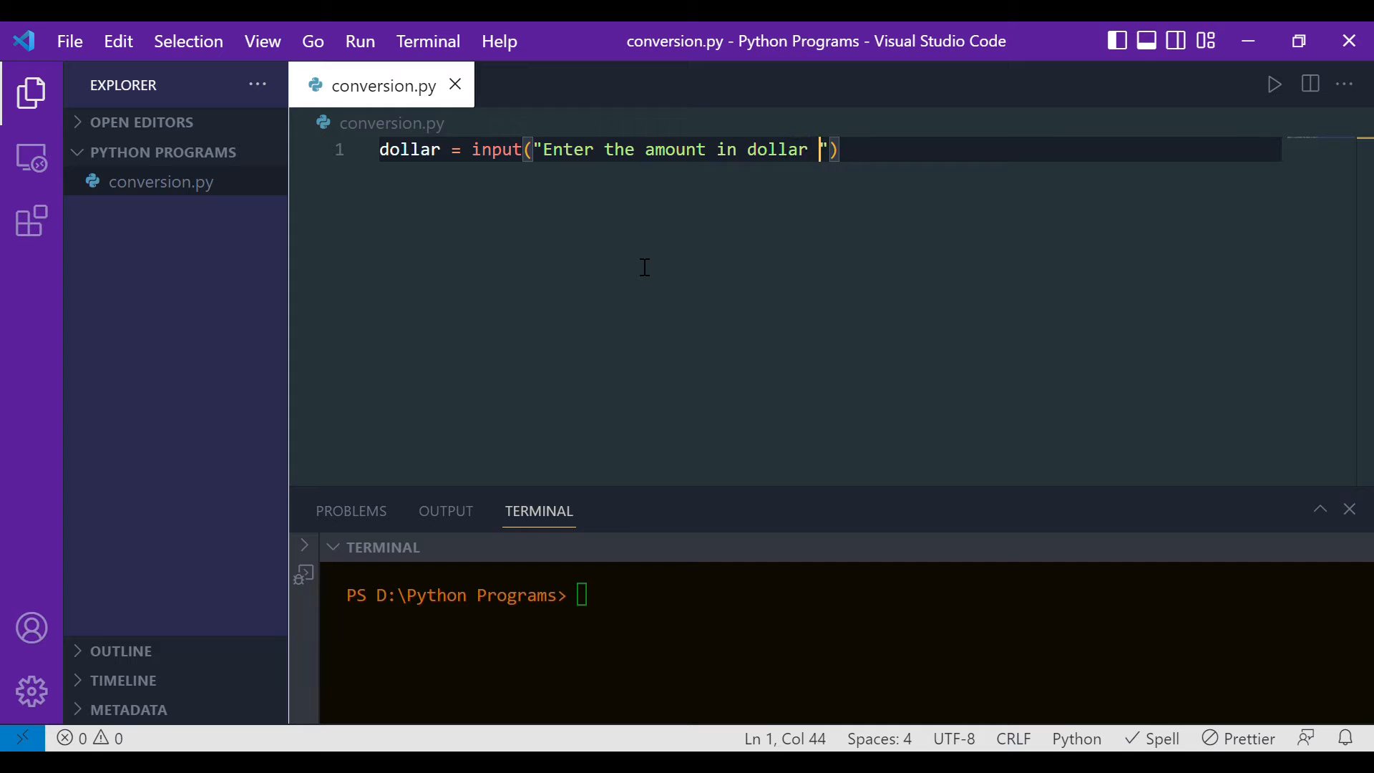
{"action": "type", "text": ":"}
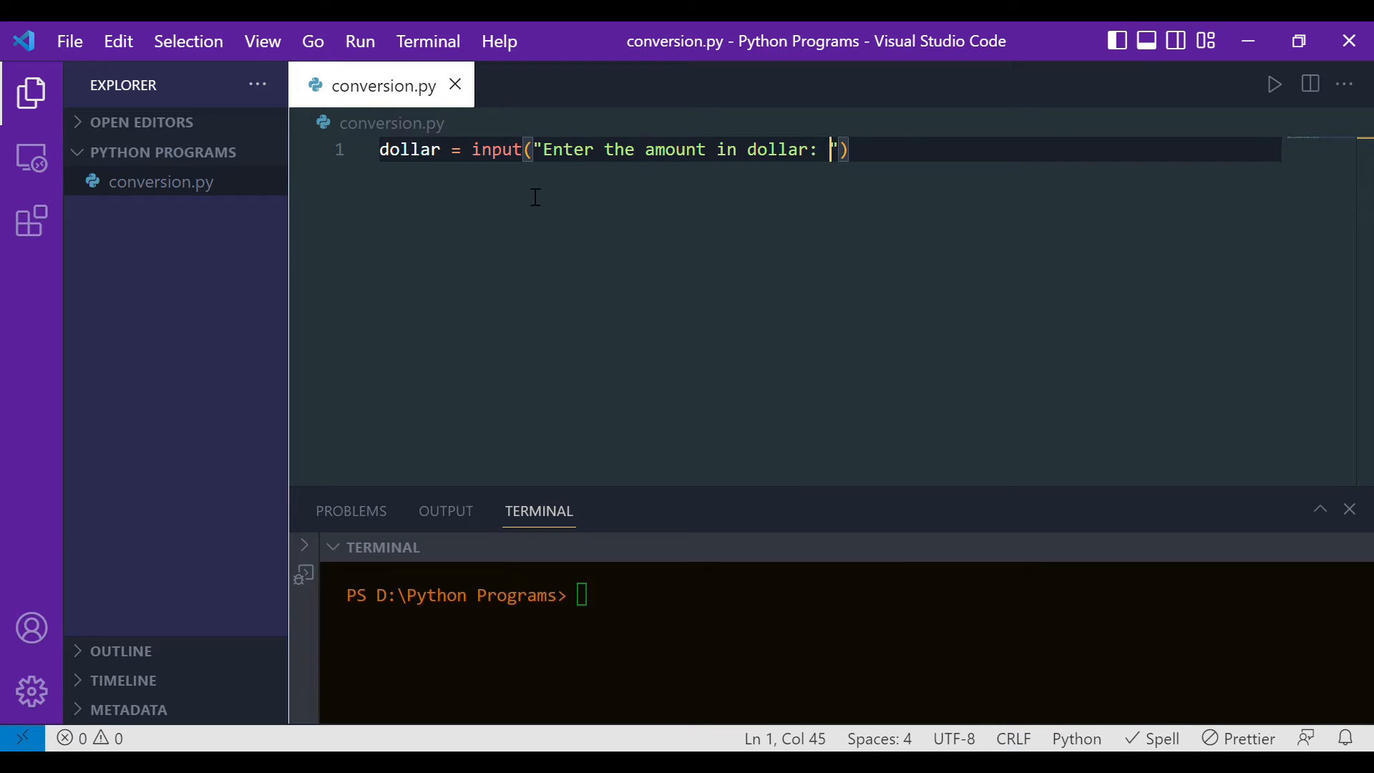
{"action": "mouse_move", "coordinate": [884, 154]}
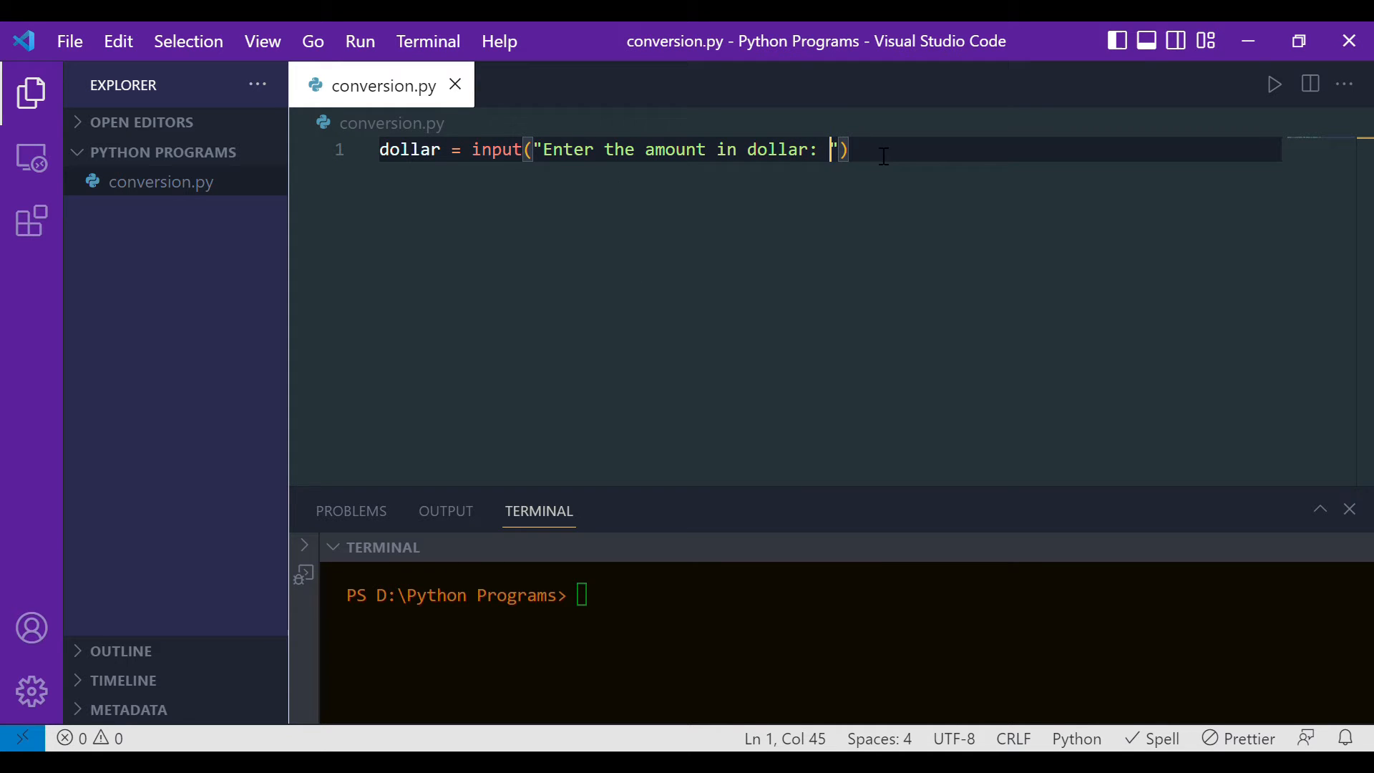
{"action": "left_click_drag", "start_coordinate": [830, 149], "coordinate": [471, 149]}
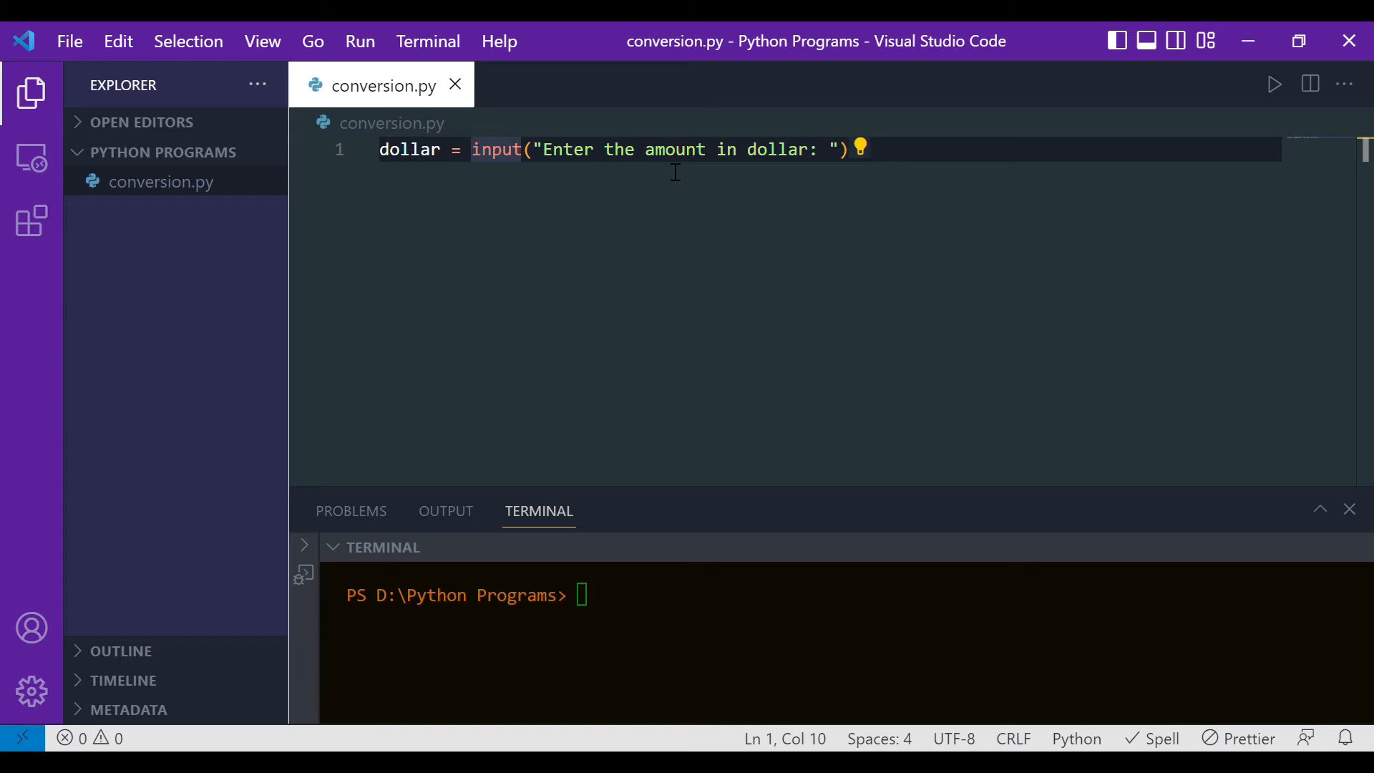
Wrap the input call in float() so the dollar amount becomes a number
{"action": "type", "text": "float("}
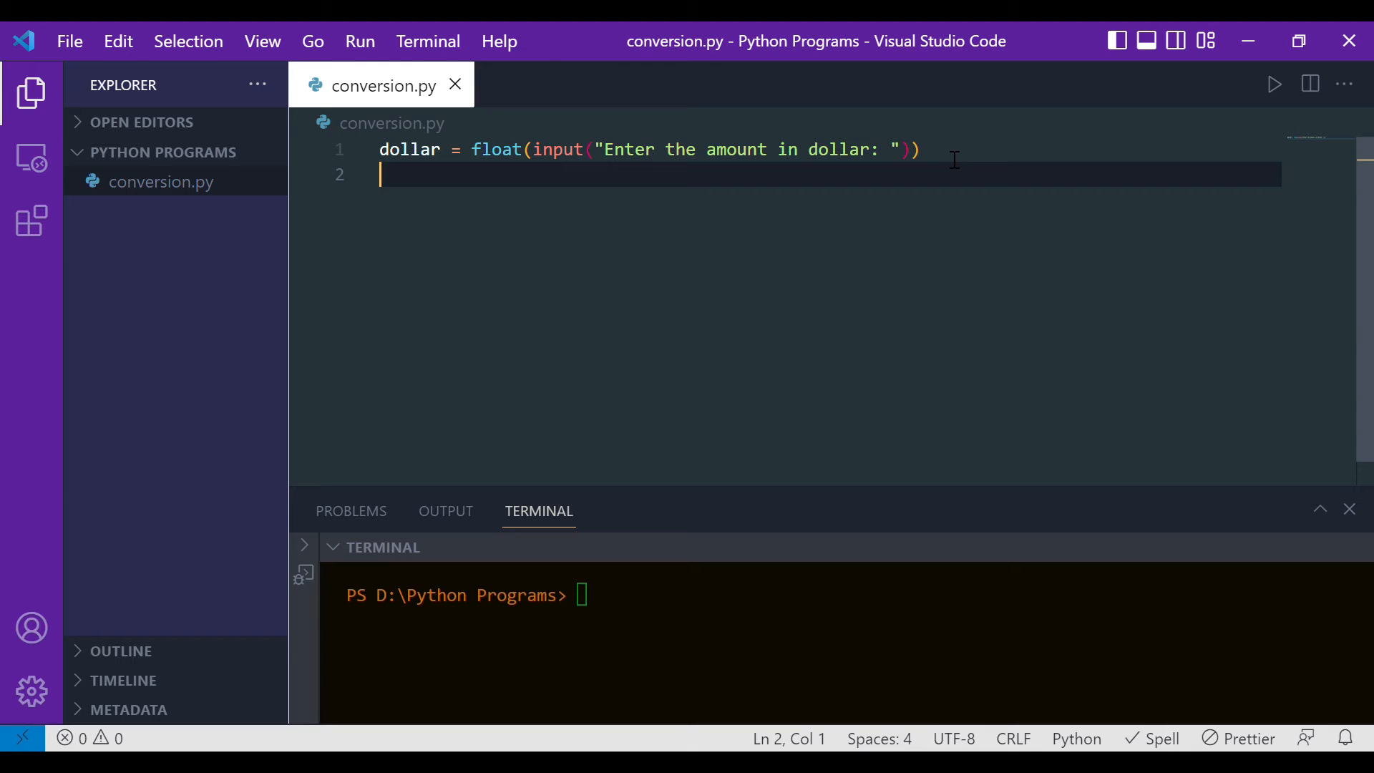
Write line 2 as rupee = dollar * 80
{"action": "type", "text": "rupee ="}
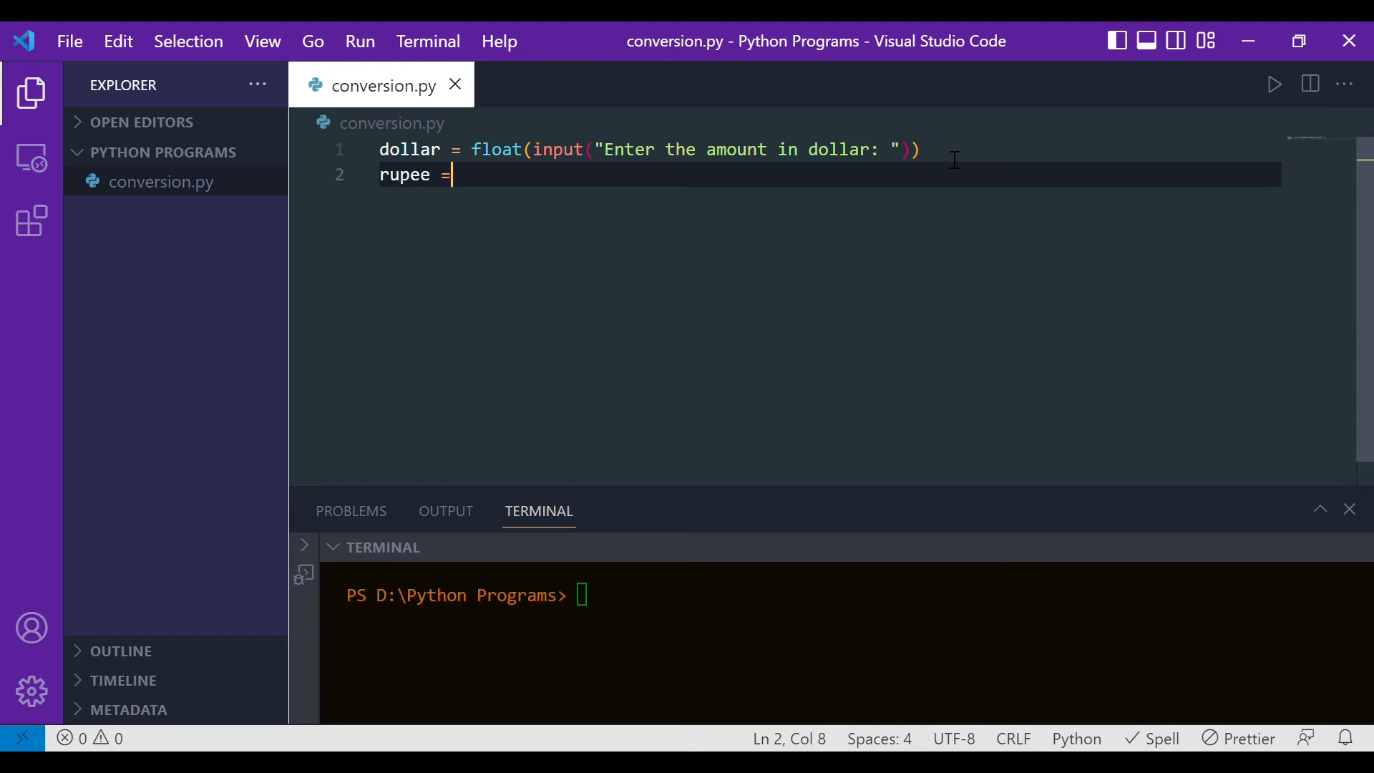
{"action": "type", "text": "dollar"}
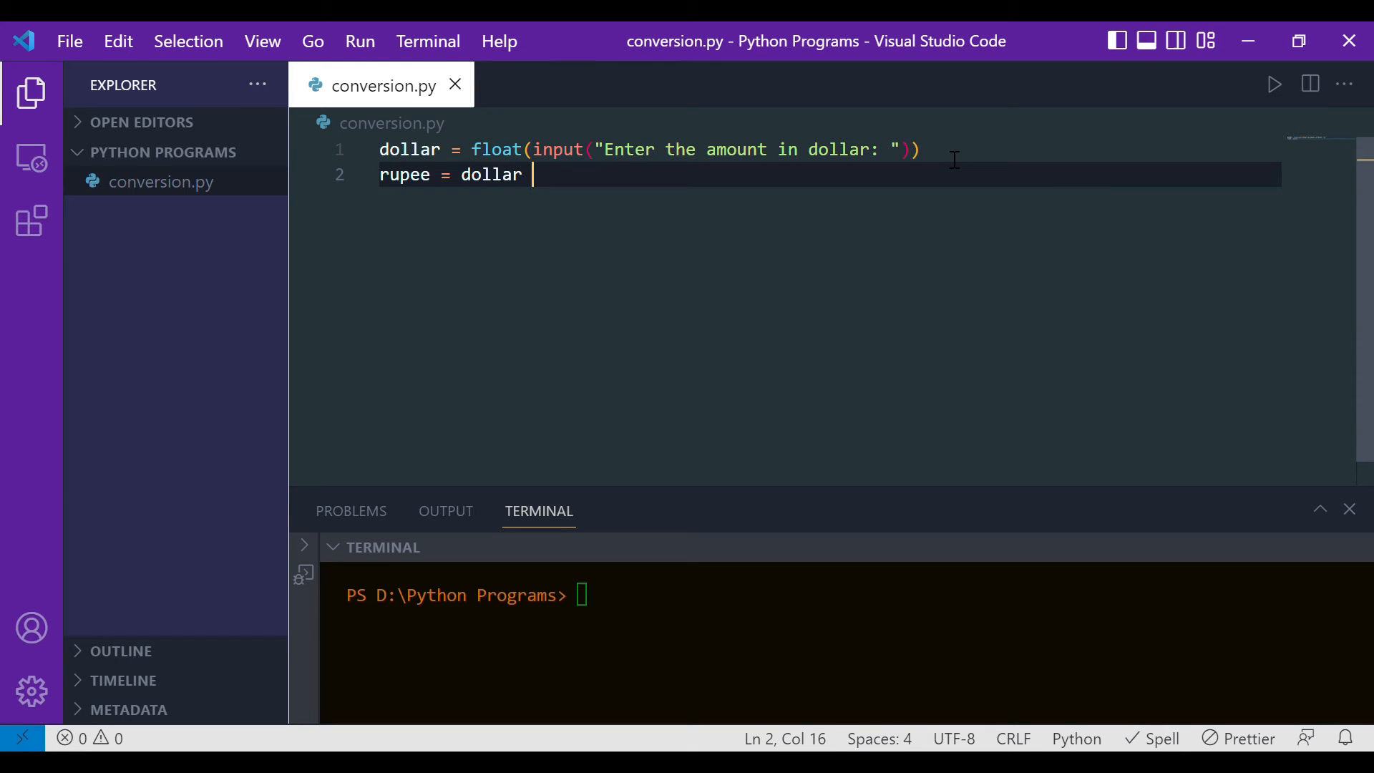
{"action": "type", "text": "*"}
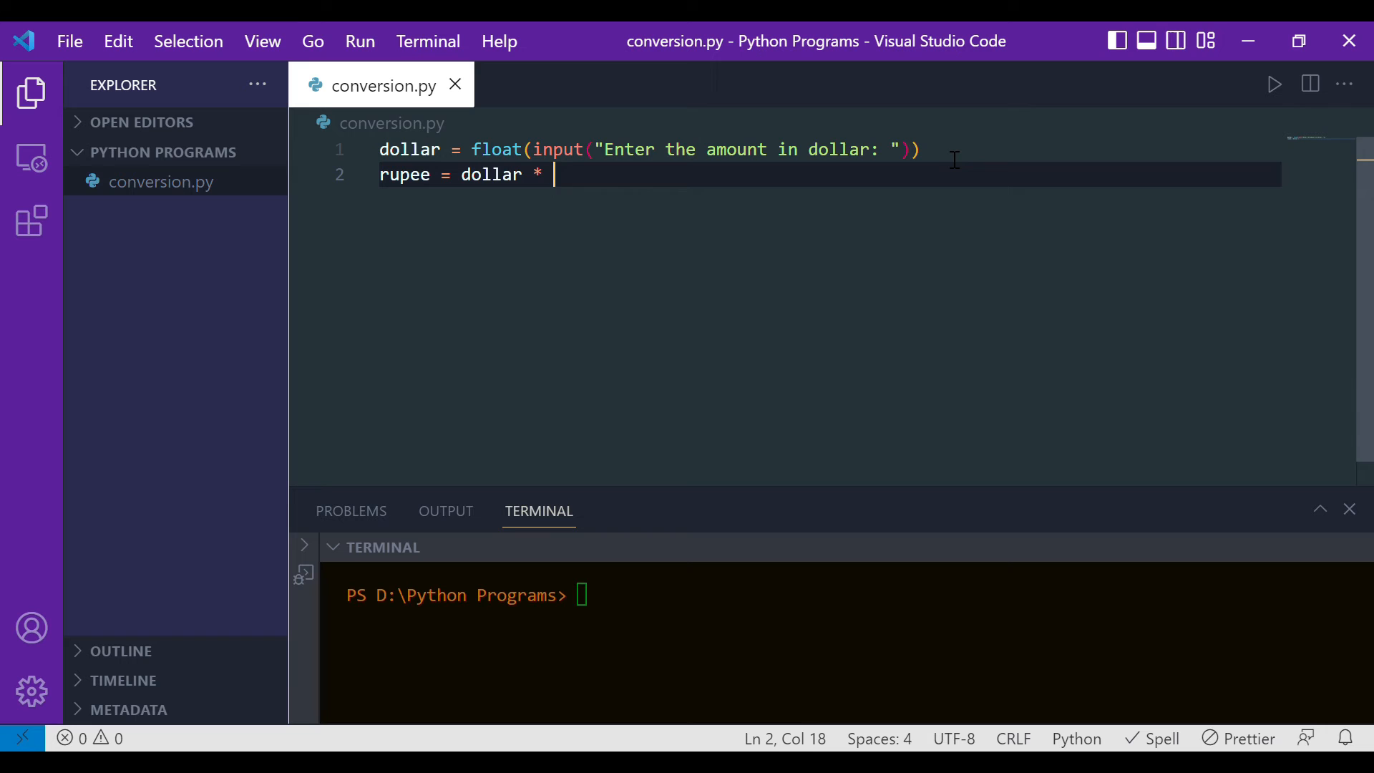
{"action": "type", "text": "80"}
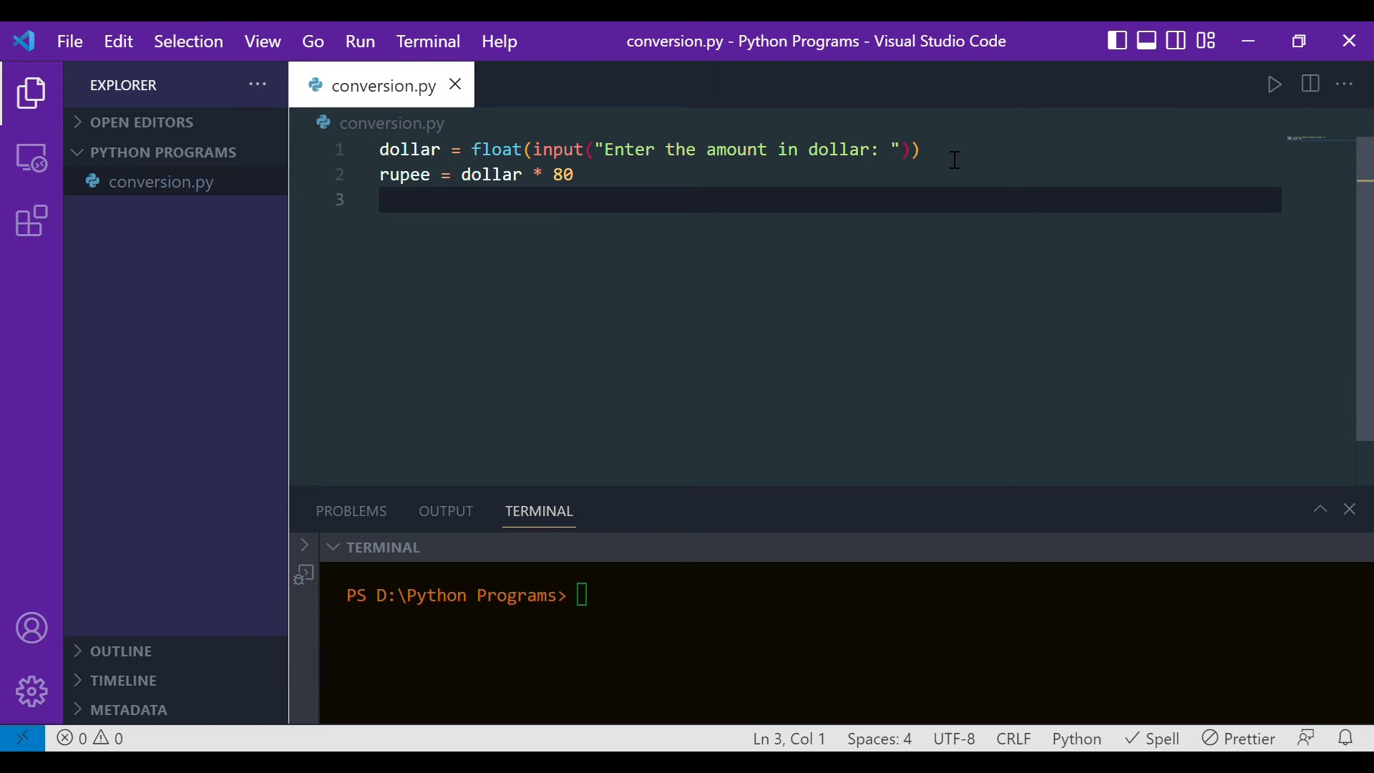
{"action": "mouse_move", "coordinate": [612, 185]}
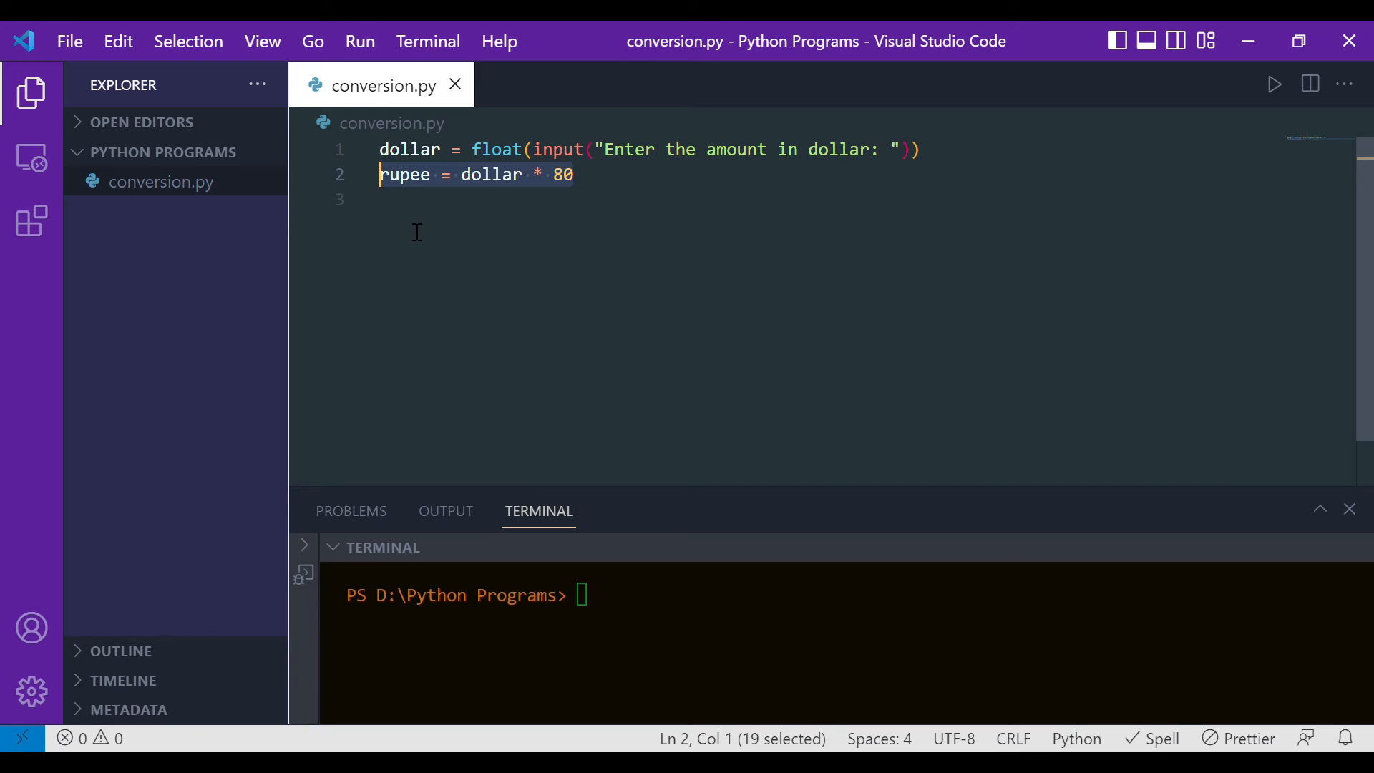
Write line 3 as print("The amount in rupee is ",rupee)
{"action": "type", "text": "print"}
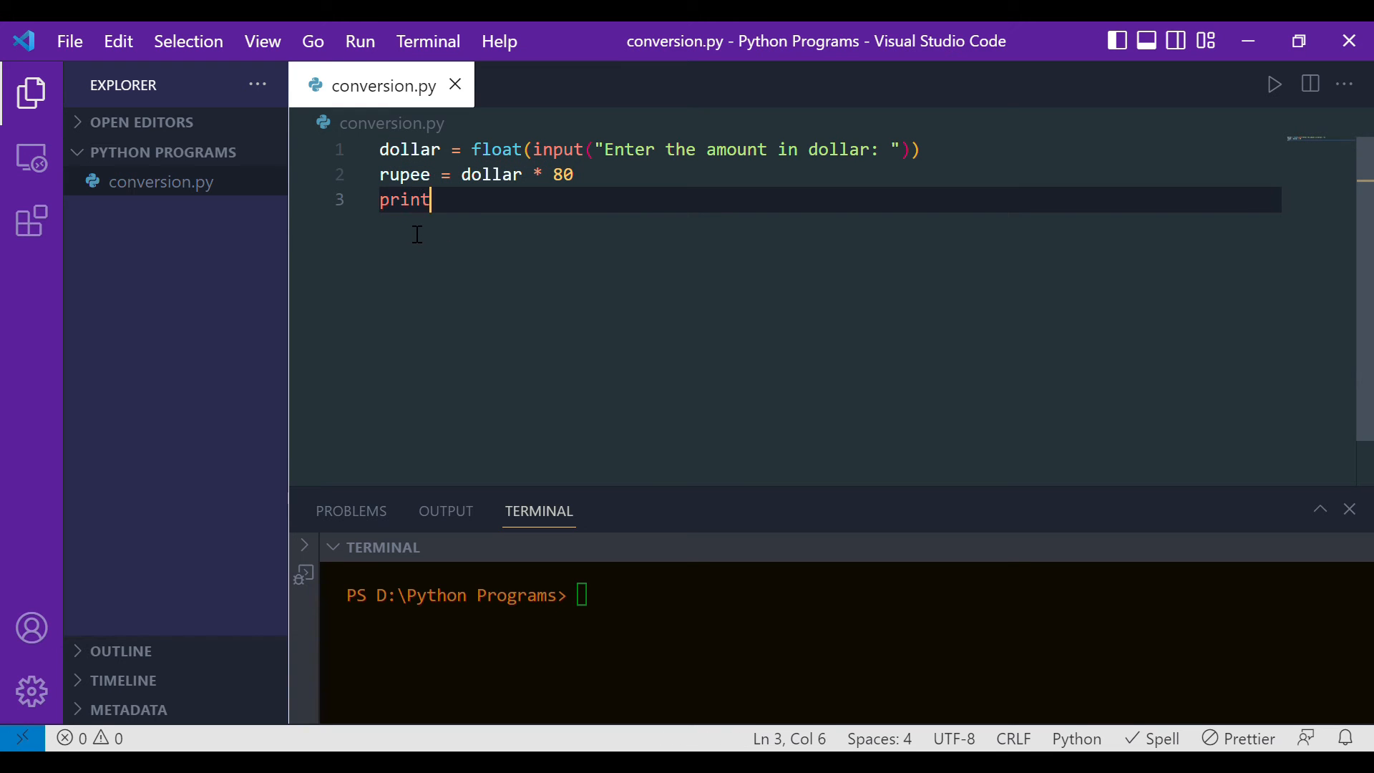
{"action": "type", "text": "(\"T\""}
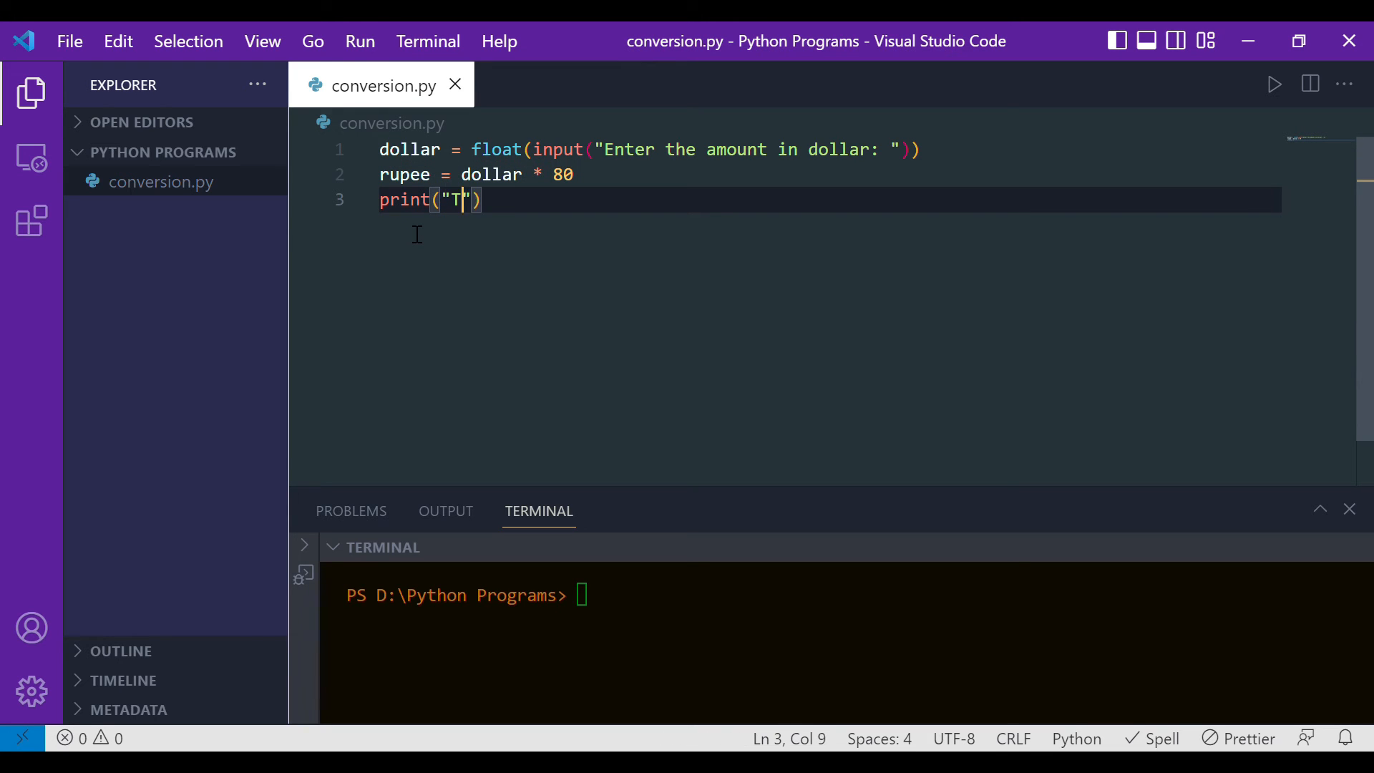
{"action": "type", "text": "he amount in rupee"}
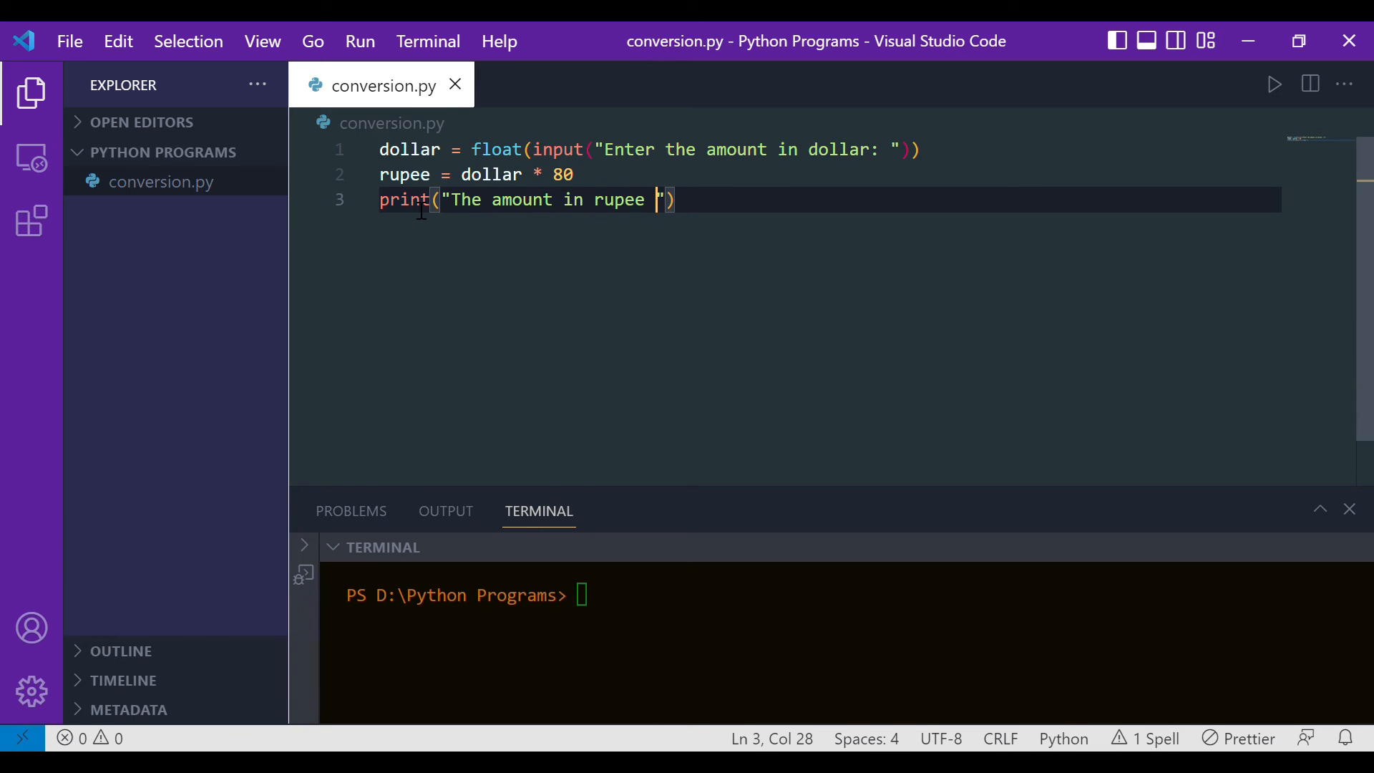
{"action": "type", "text": "is"}
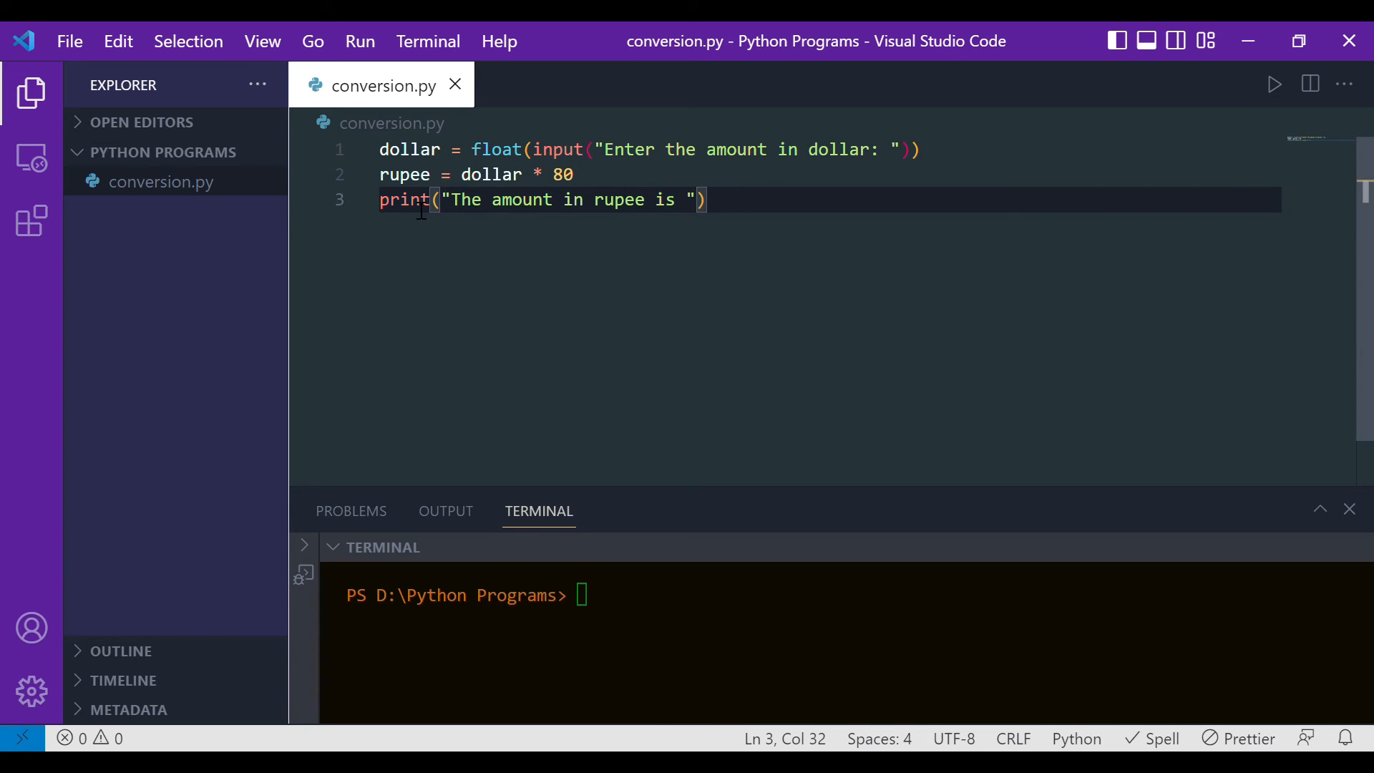
{"action": "type", "text": ",rup"}
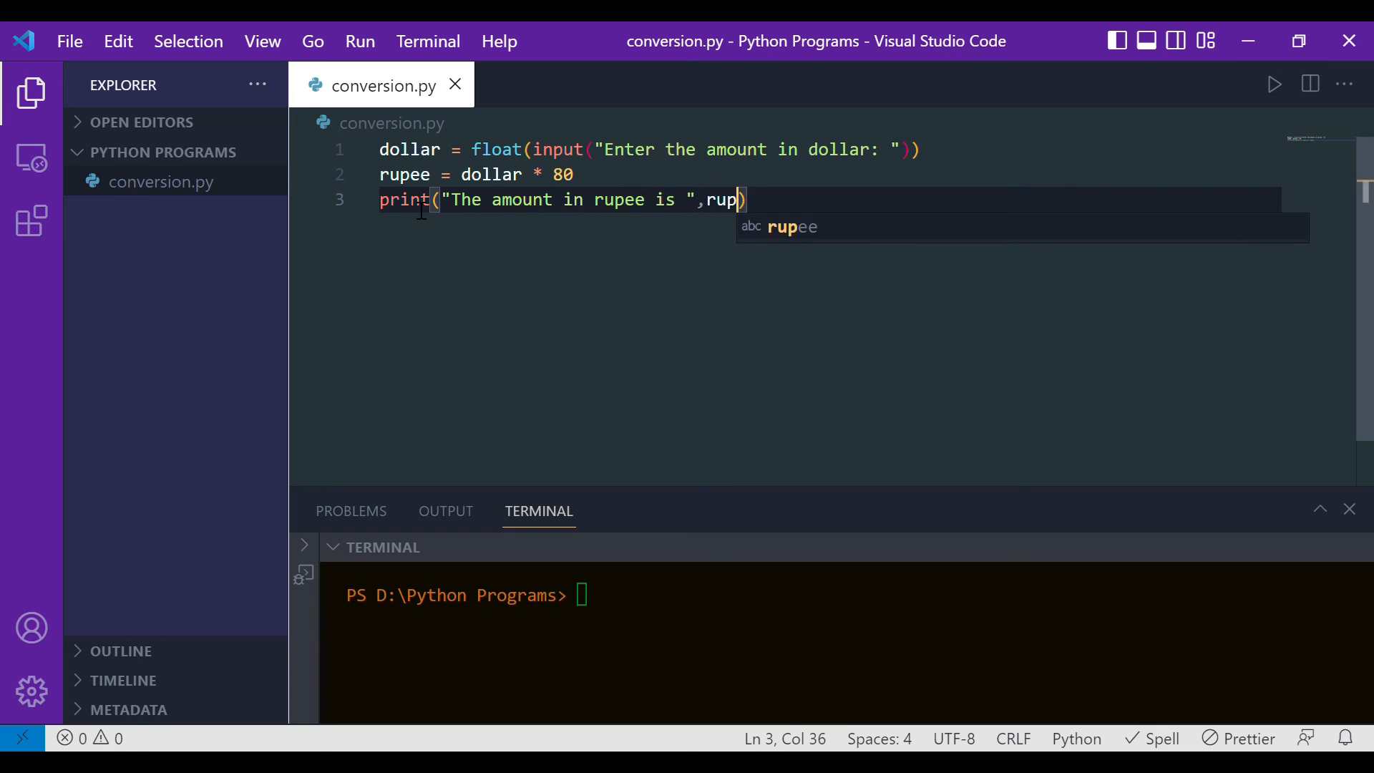
{"action": "type", "text": "p"}
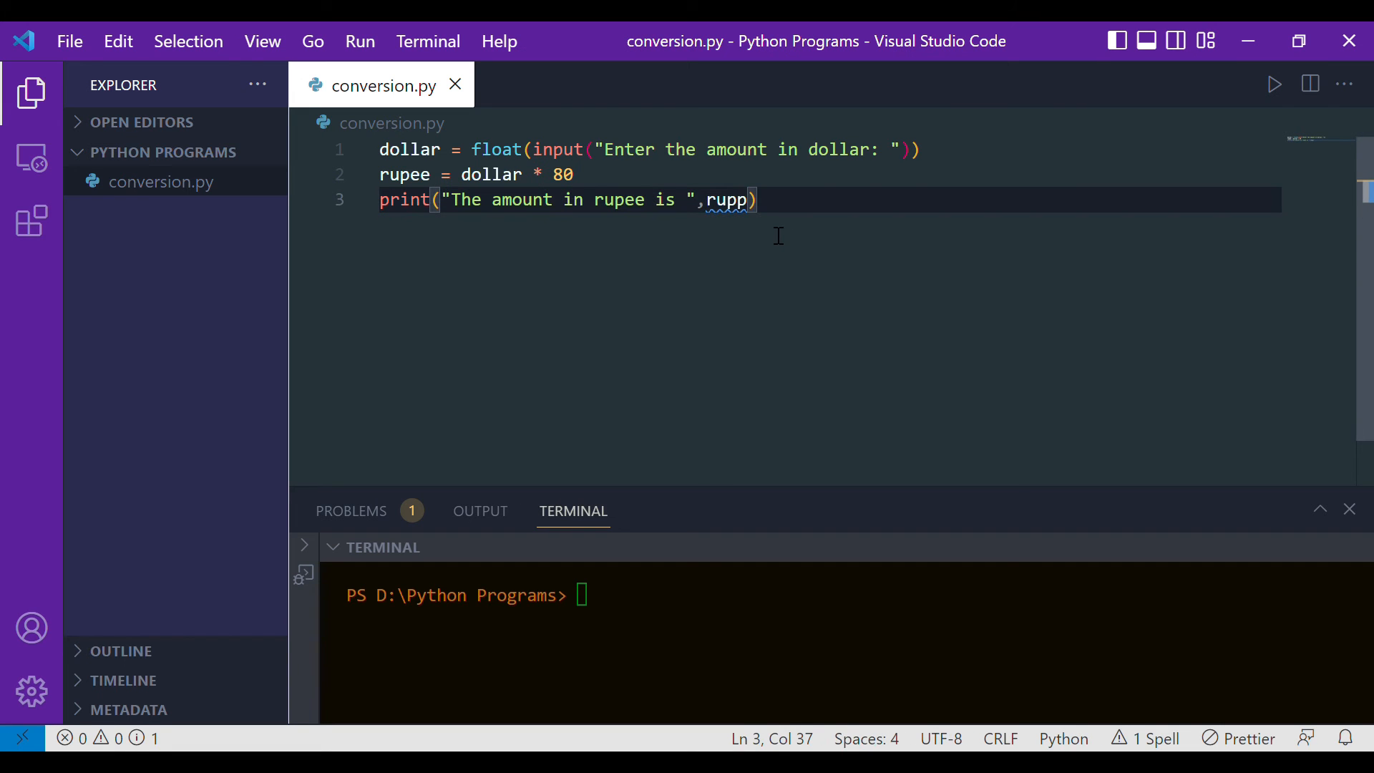
{"action": "type", "text": "ee"}
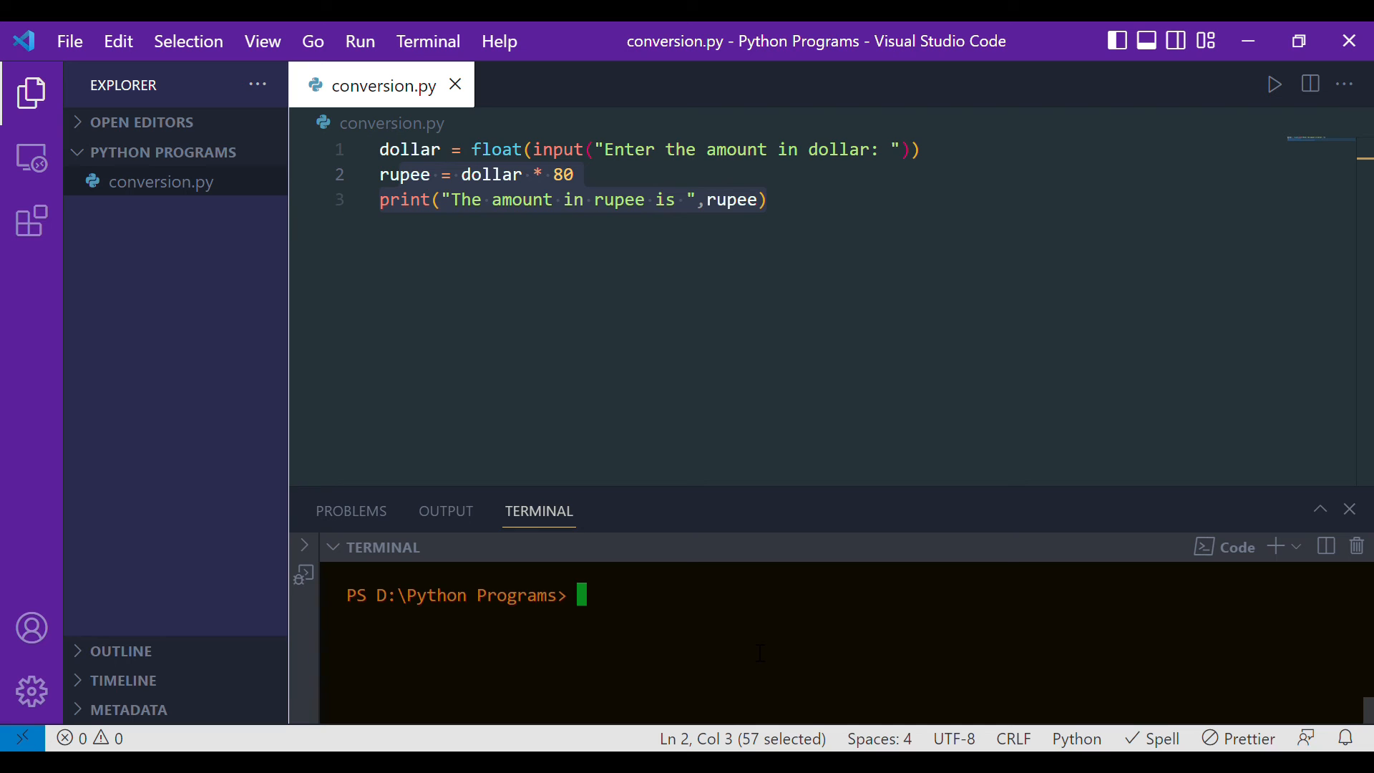
Run python .\conversion.py with input 1 to get 80.0, then start a second run
{"action": "type", "text": "python"}
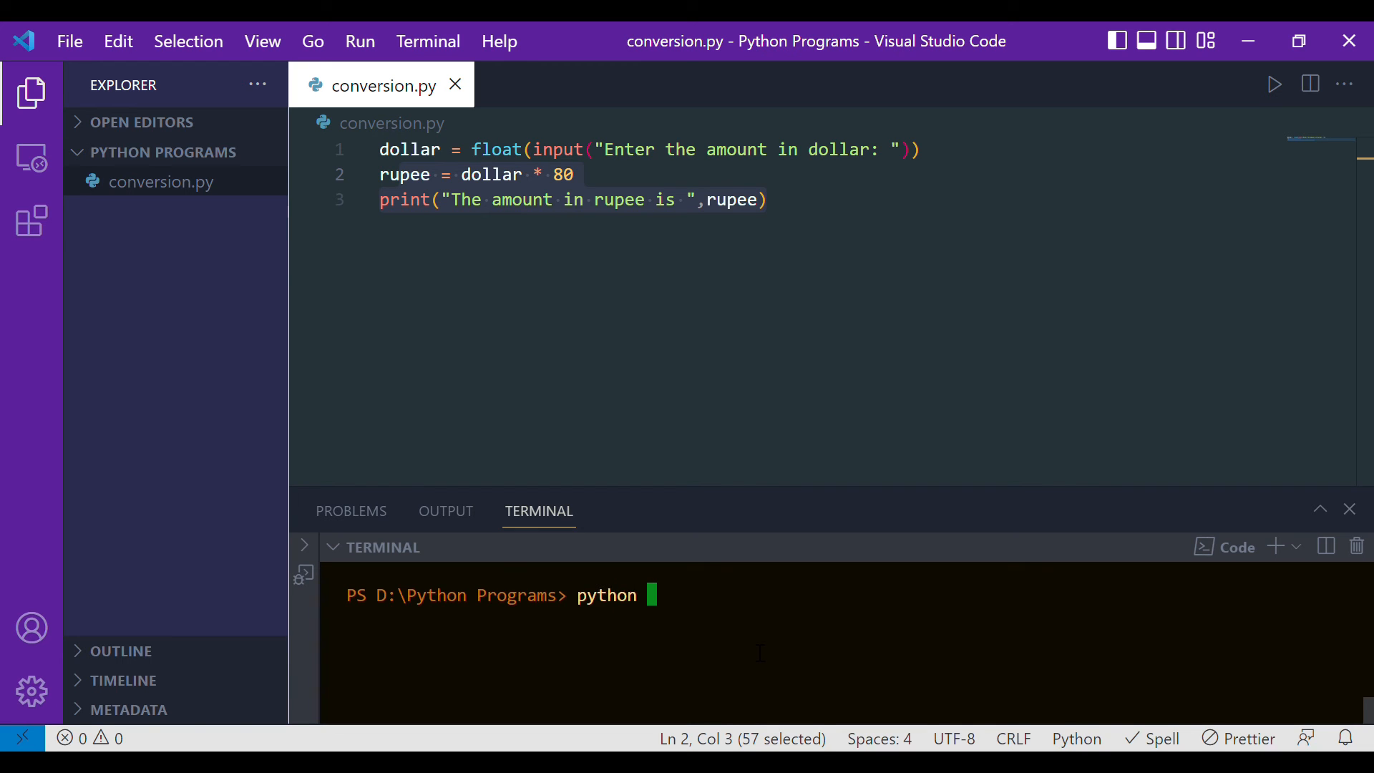
{"action": "type", "text": ".\\conversion.py"}
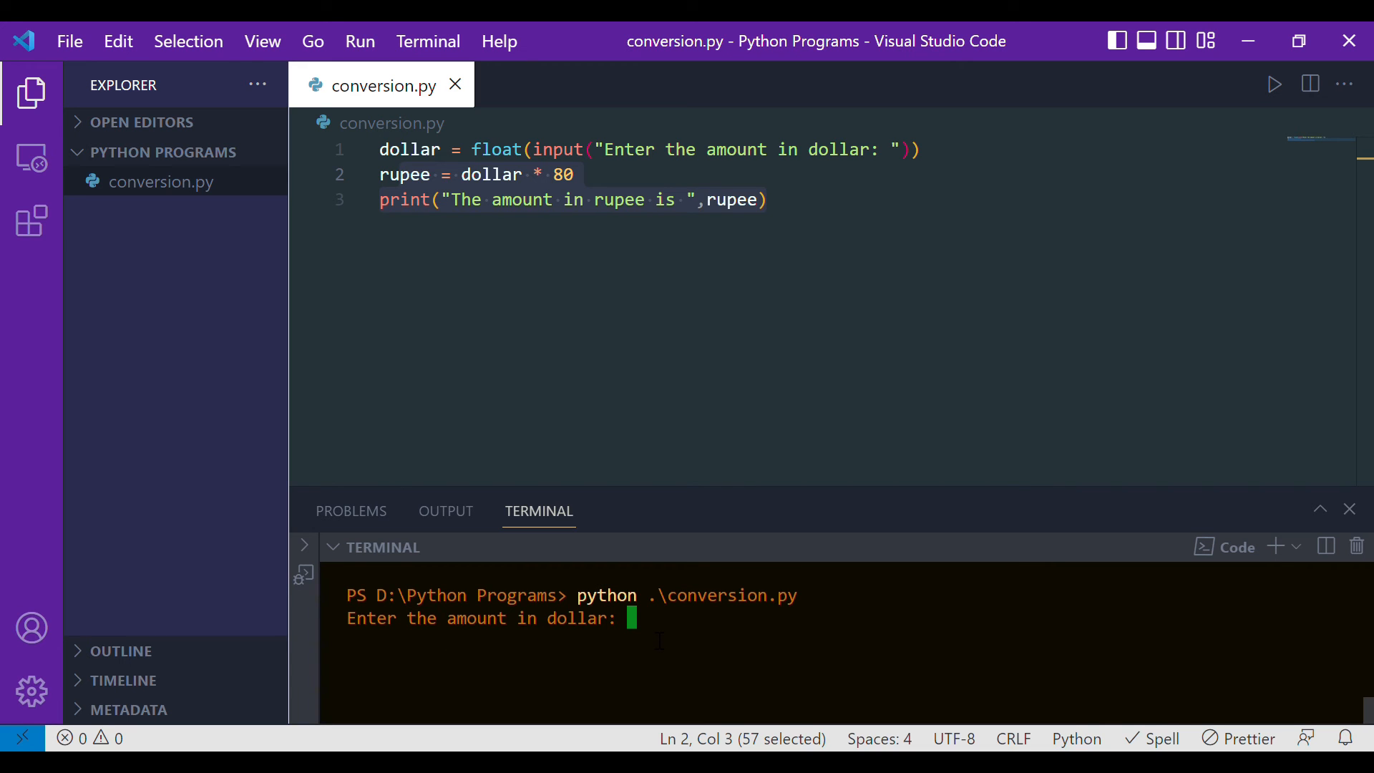
{"action": "type", "text": "1"}
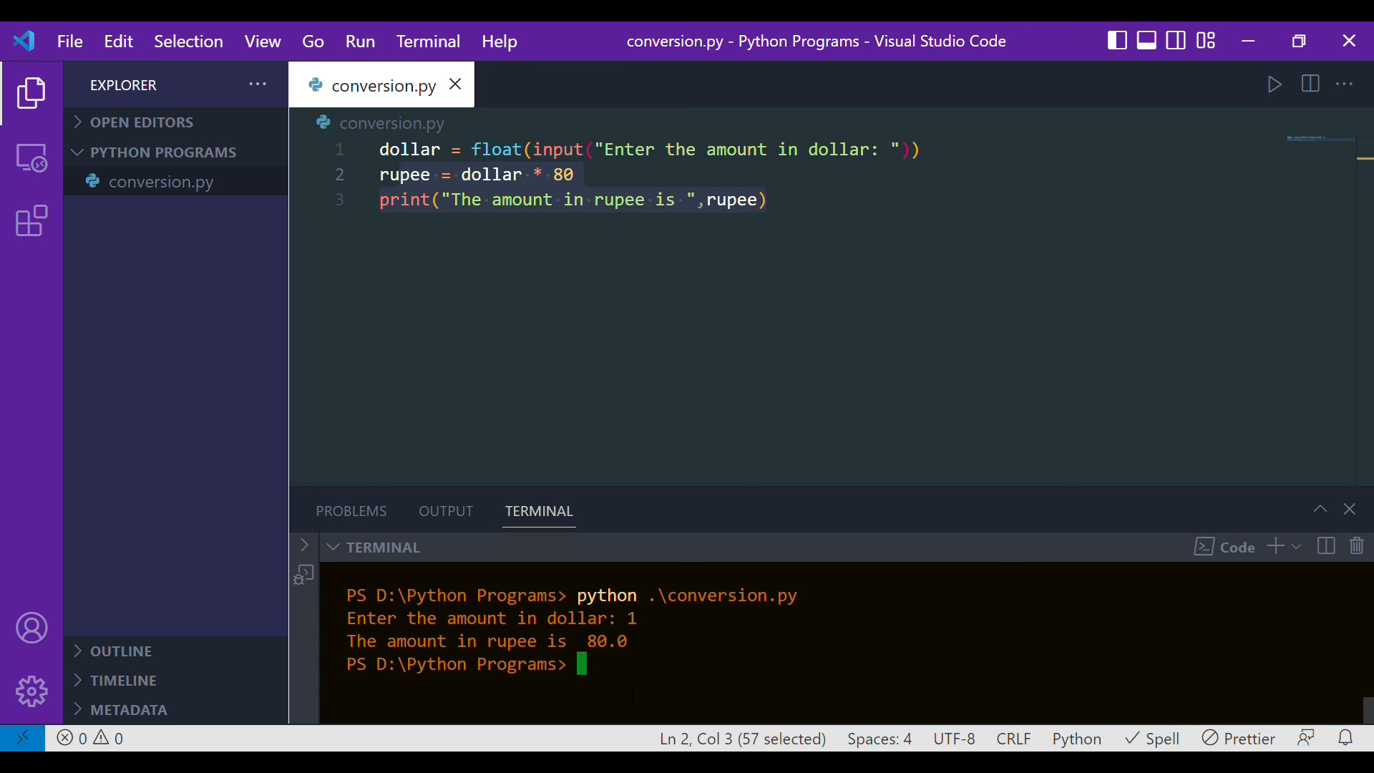
{"action": "type", "text": "python .\\conversion.py"}
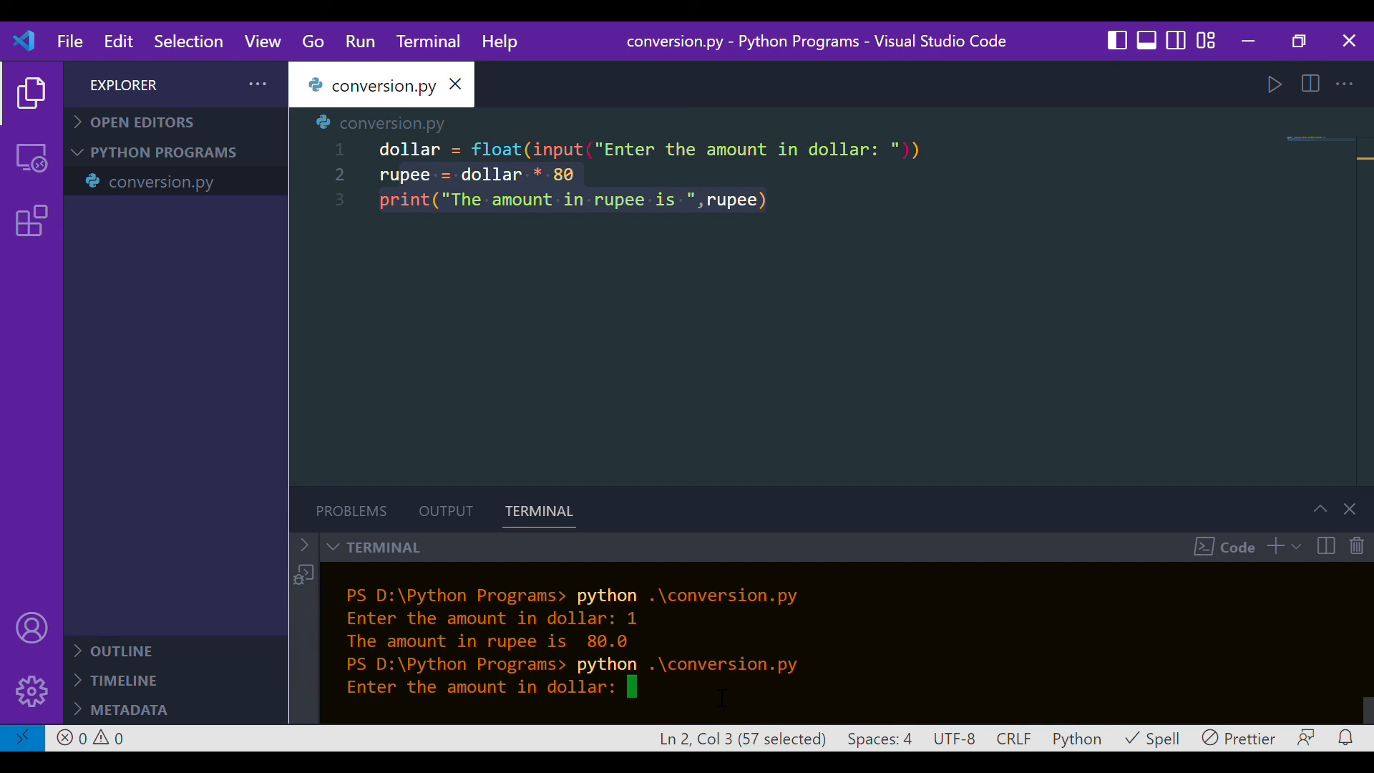
Enter 50 in the second run to get The amount in rupee is 4000.0
{"action": "type", "text": "50"}
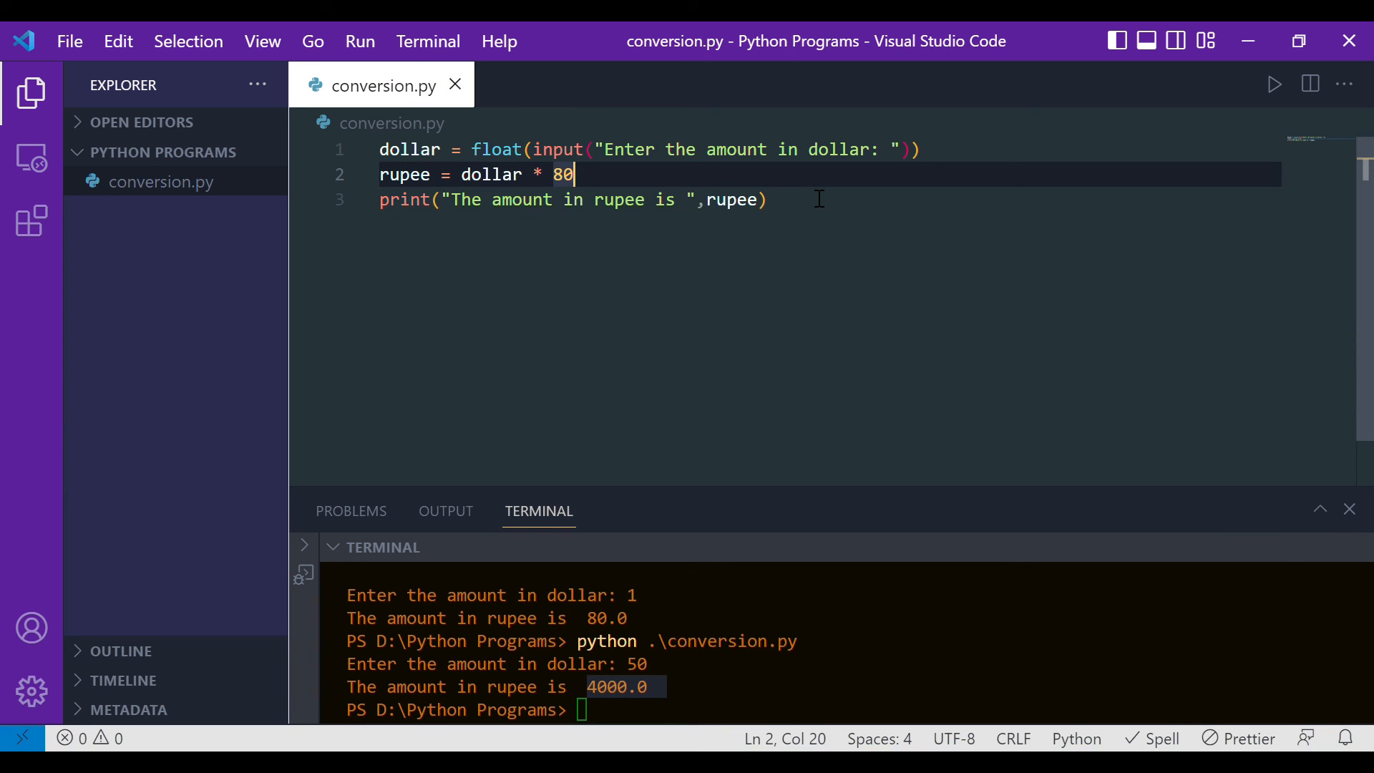
{"action": "mouse_move", "coordinate": [817, 217]}
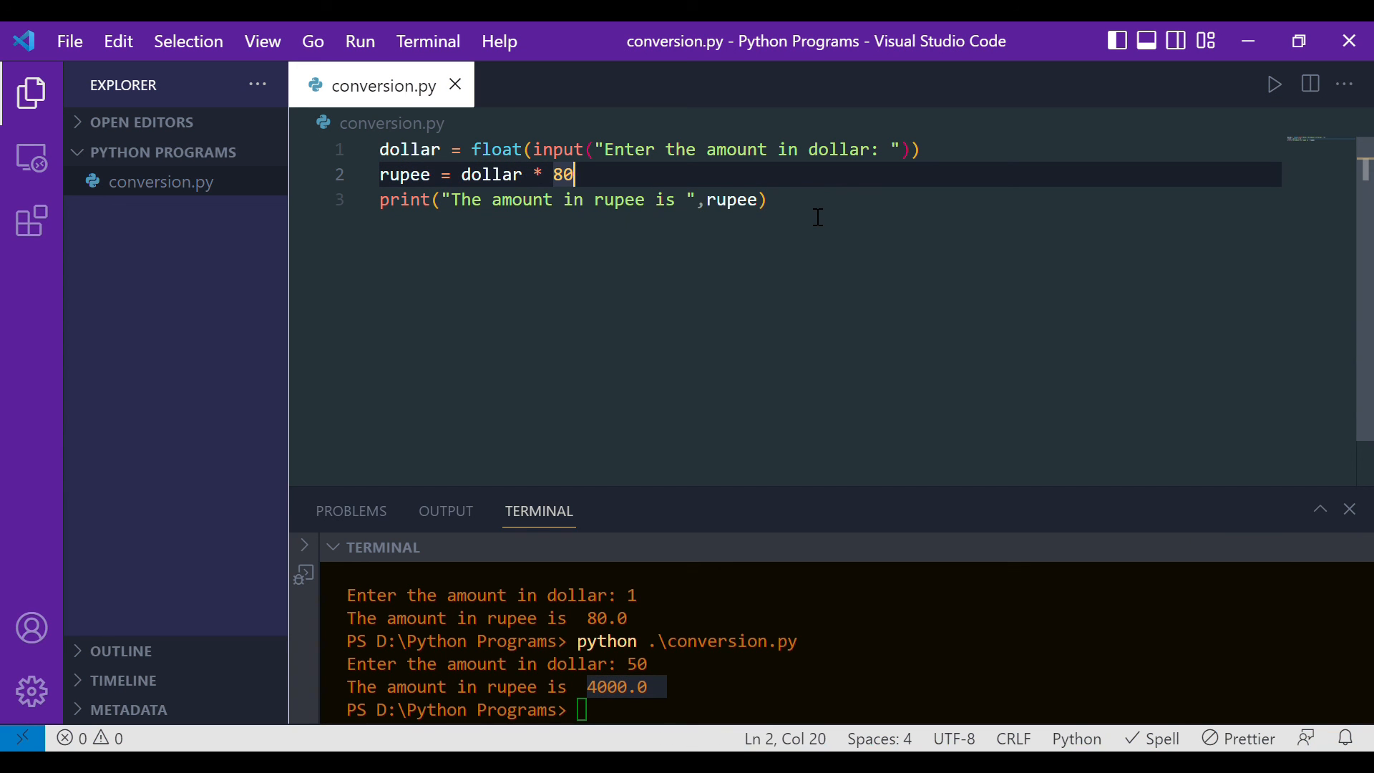